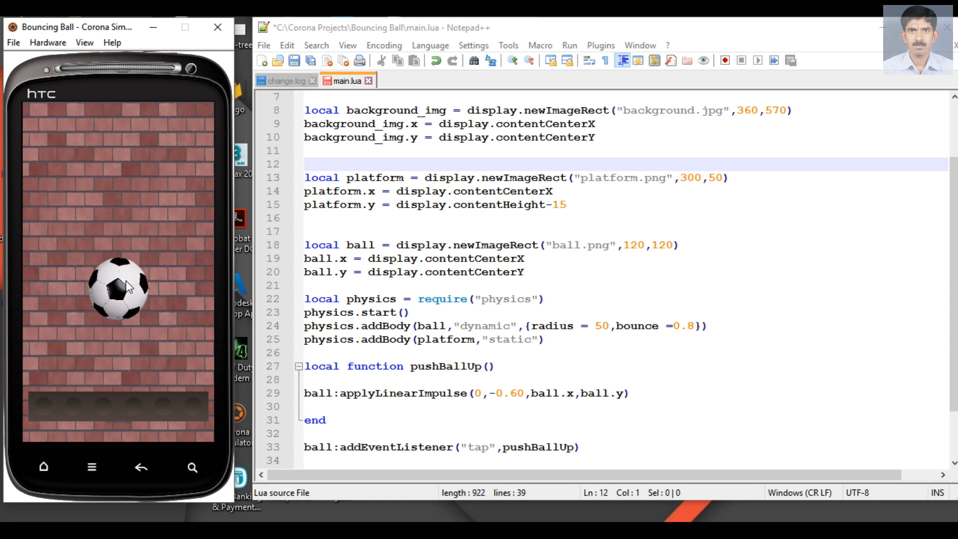
Add 'local tap_count = 0' below the header comment and move below the background code
left_click(120, 292)
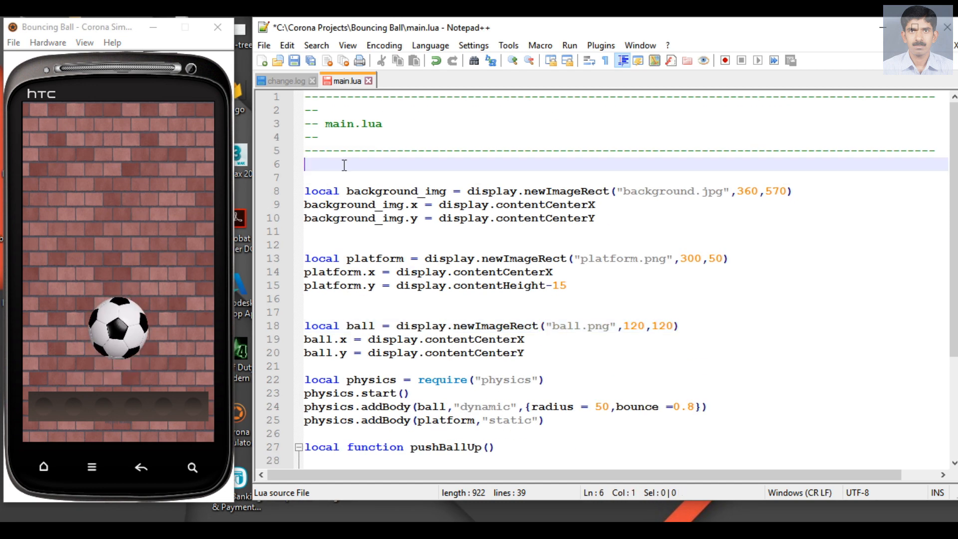
type("local")
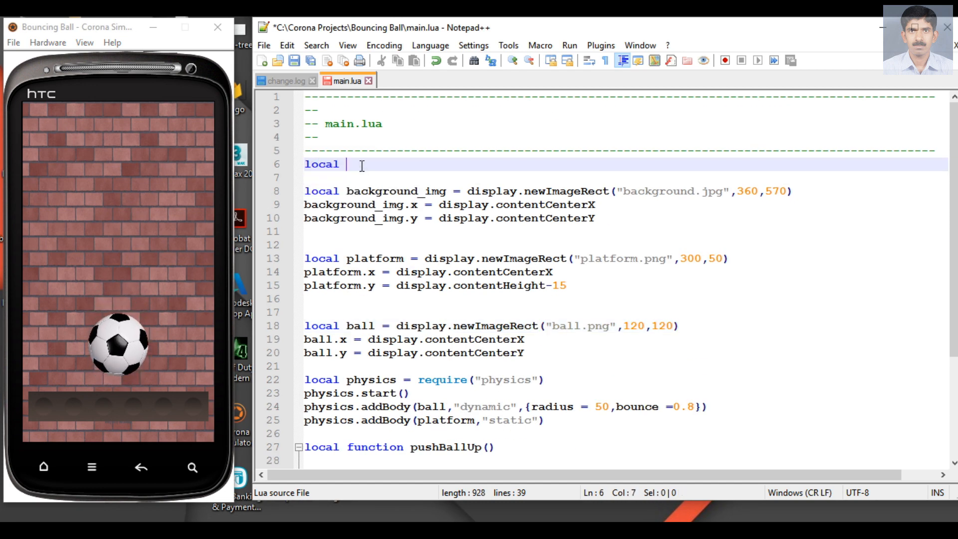
type("tap")
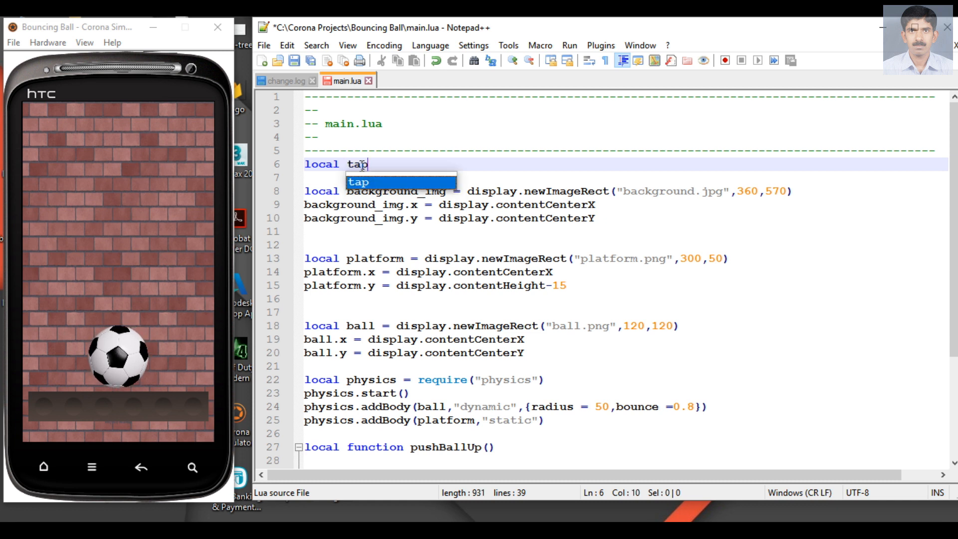
type("_cou")
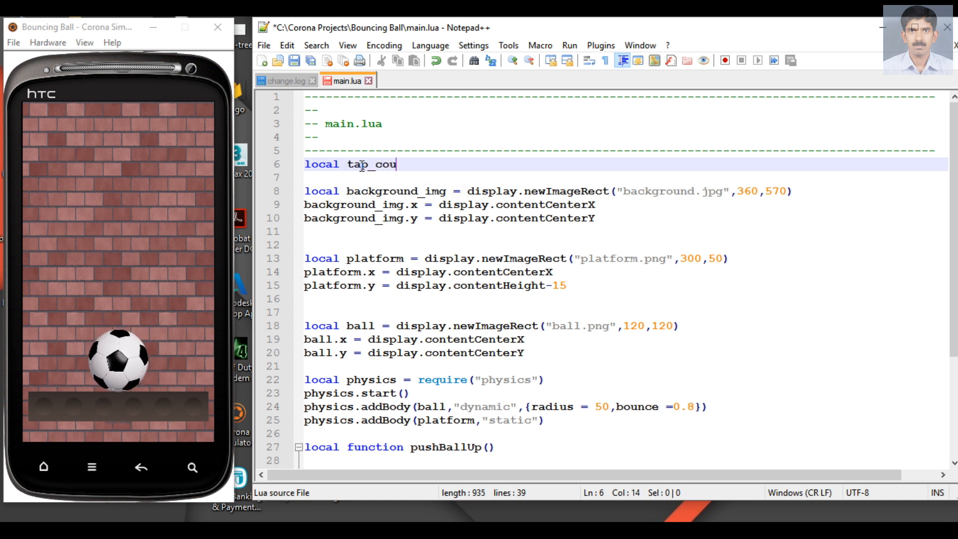
type("nt = 0")
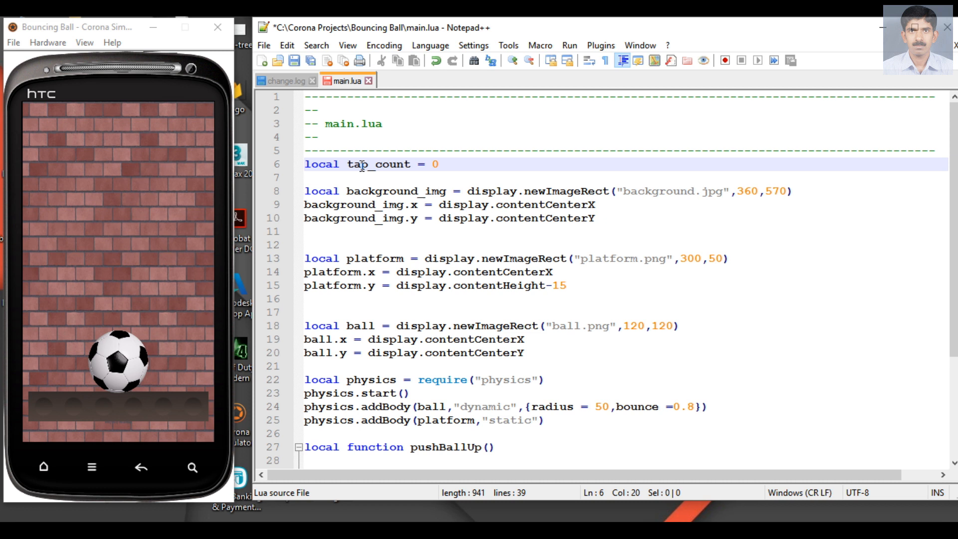
mouse_move(112, 186)
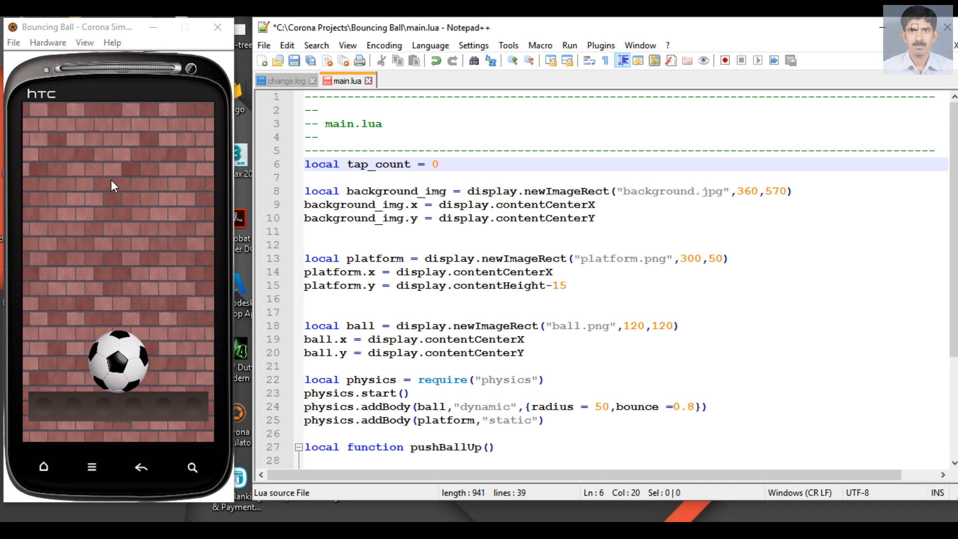
left_click(321, 238)
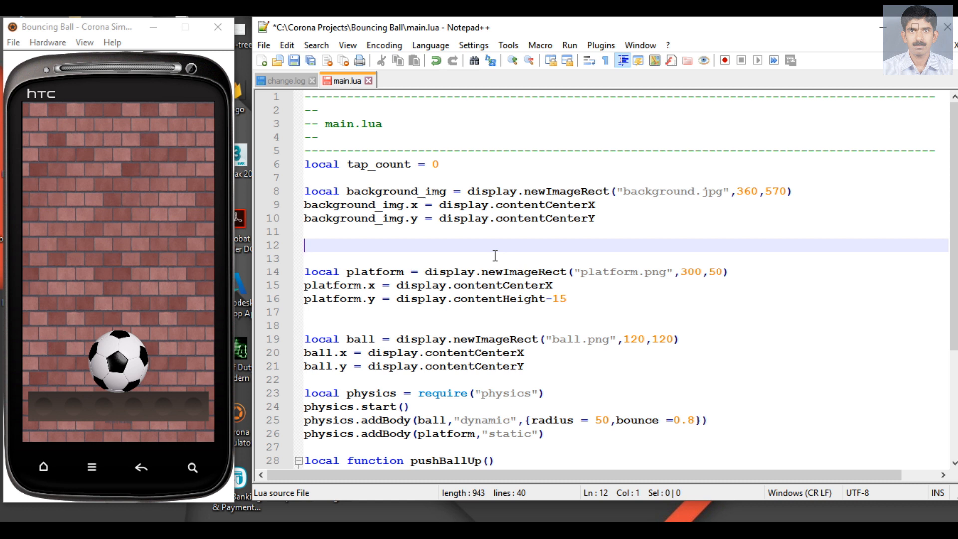
Start the line 'local score_text = display.newText()' in main.lua
type("local")
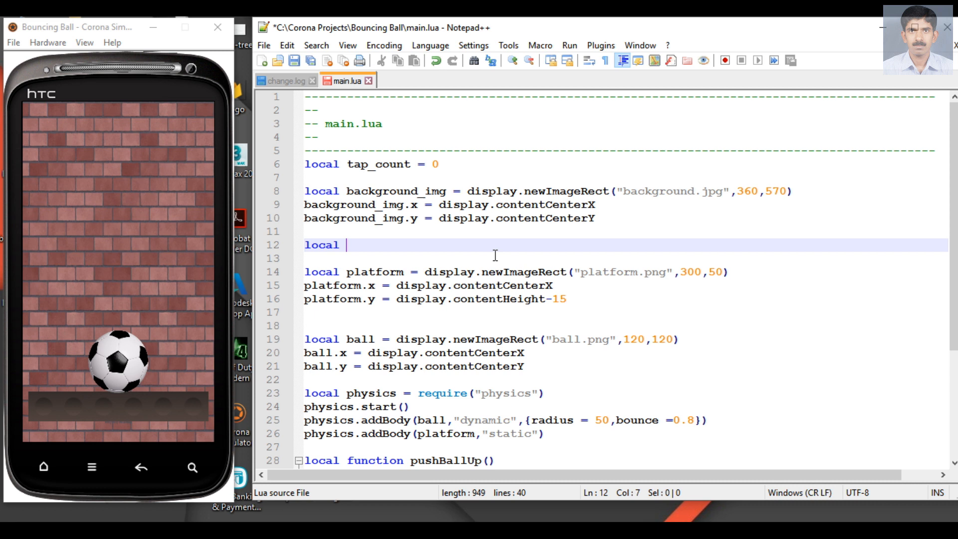
type("score")
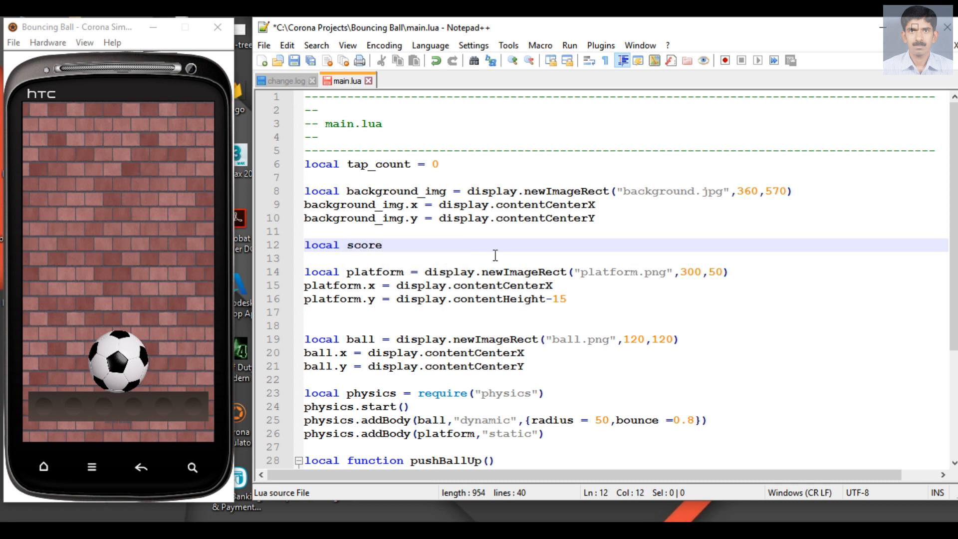
type("_")
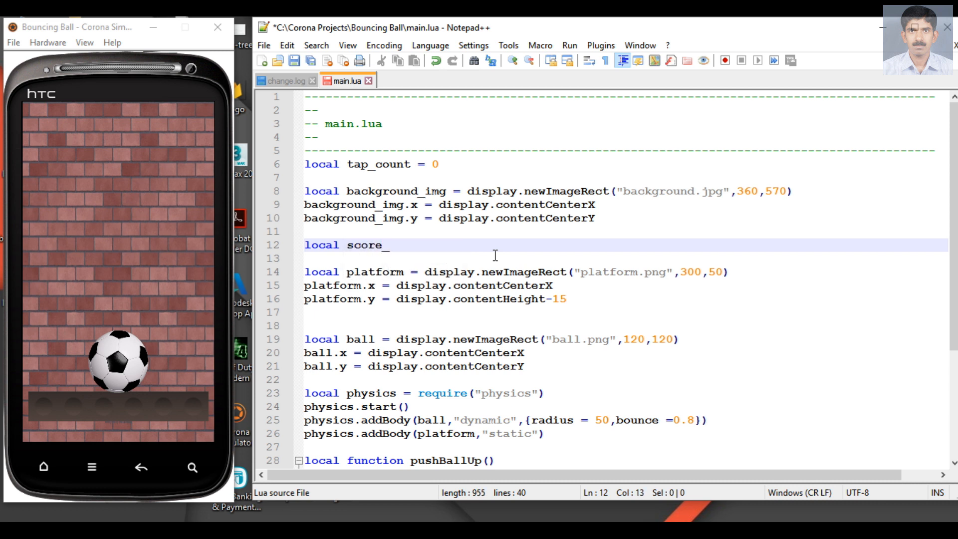
type("text =")
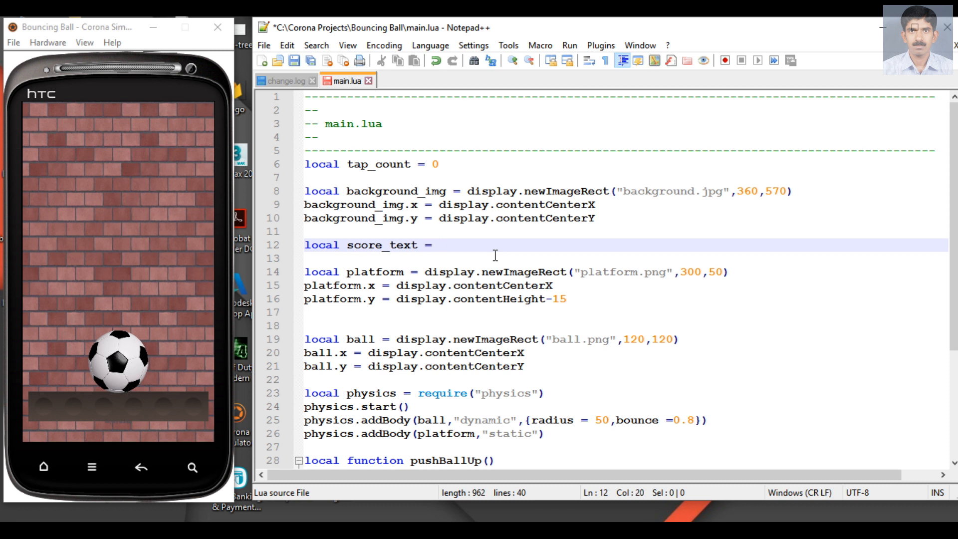
type("display.")
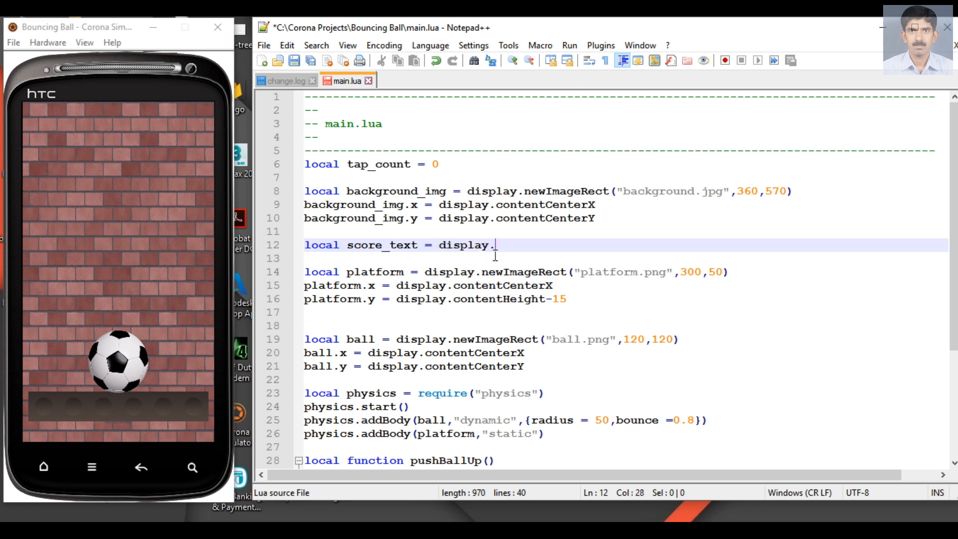
type("newText")
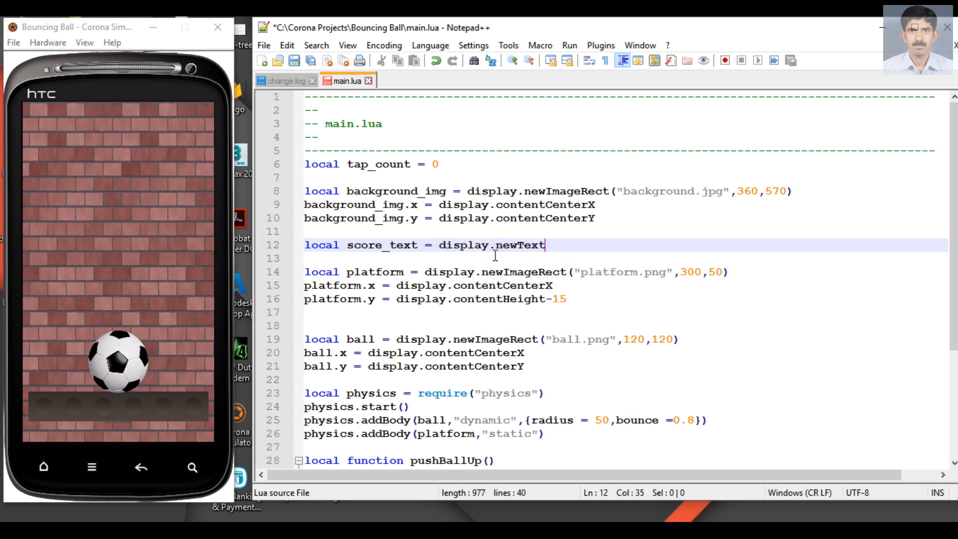
type("()")
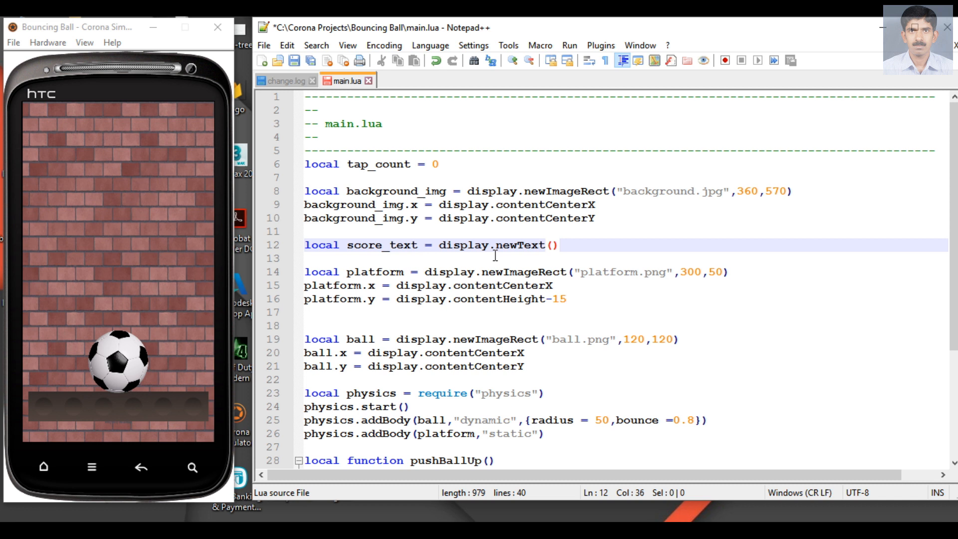
Fill in newText arguments: tap_count, display.contentCenterX-80, 15, native.systemFont, size 30
type("tap_count")
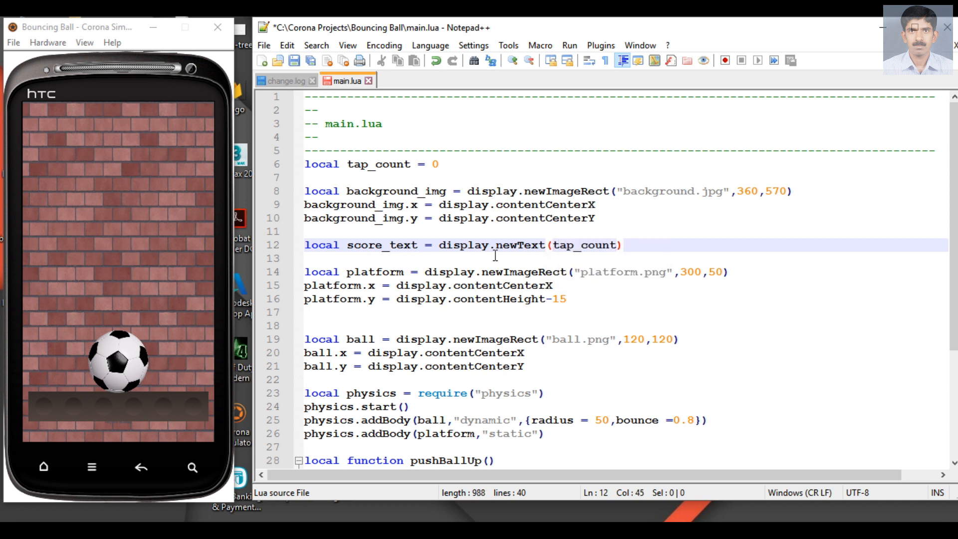
type(",")
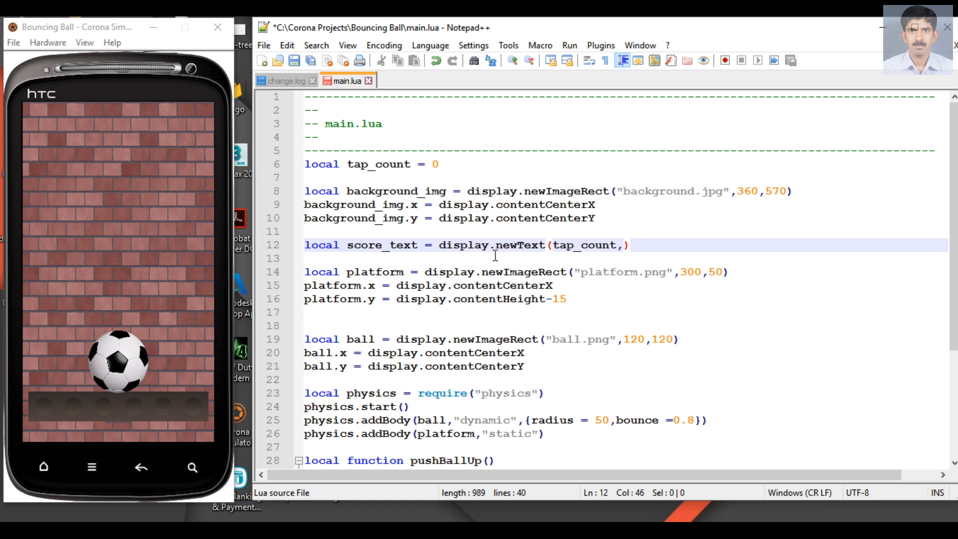
type("display")
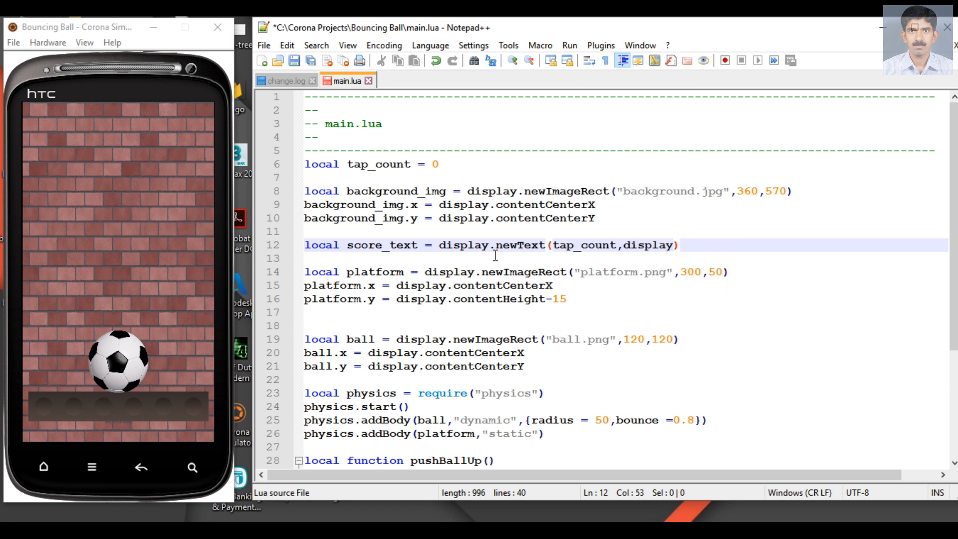
type(".contentCenterX")
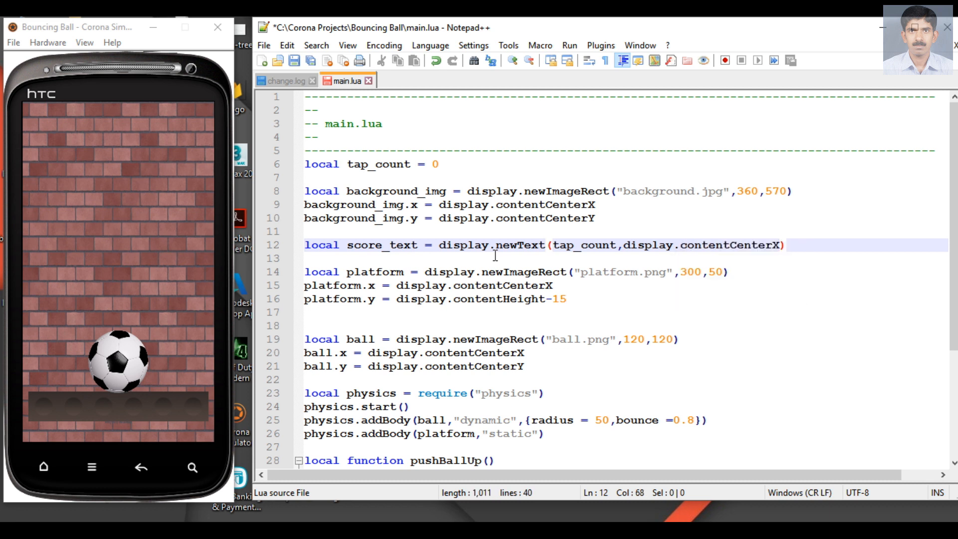
type("-80")
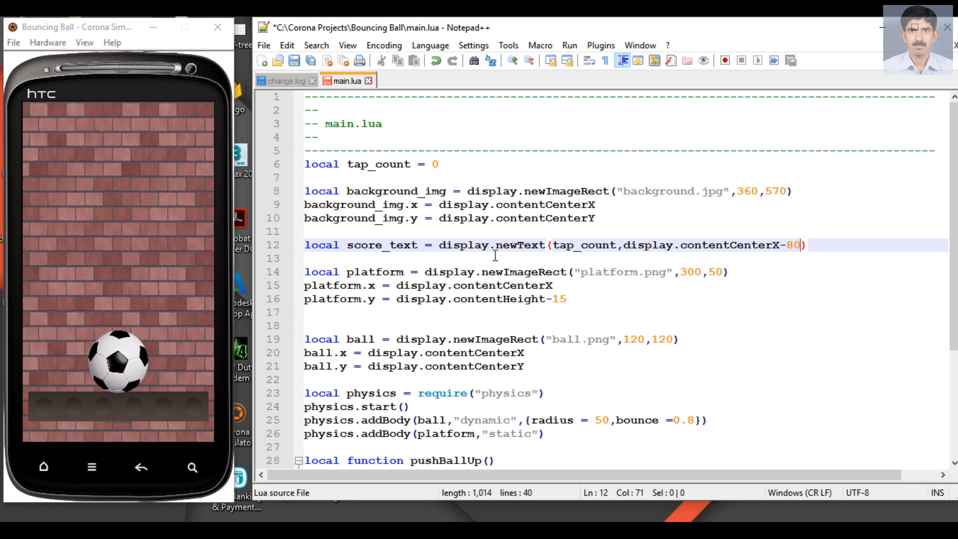
type(",1")
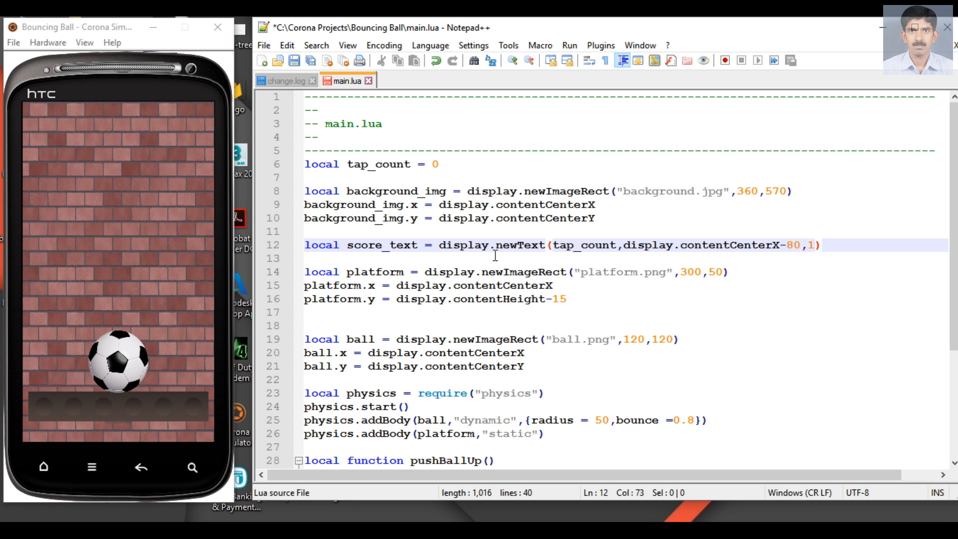
type("5")
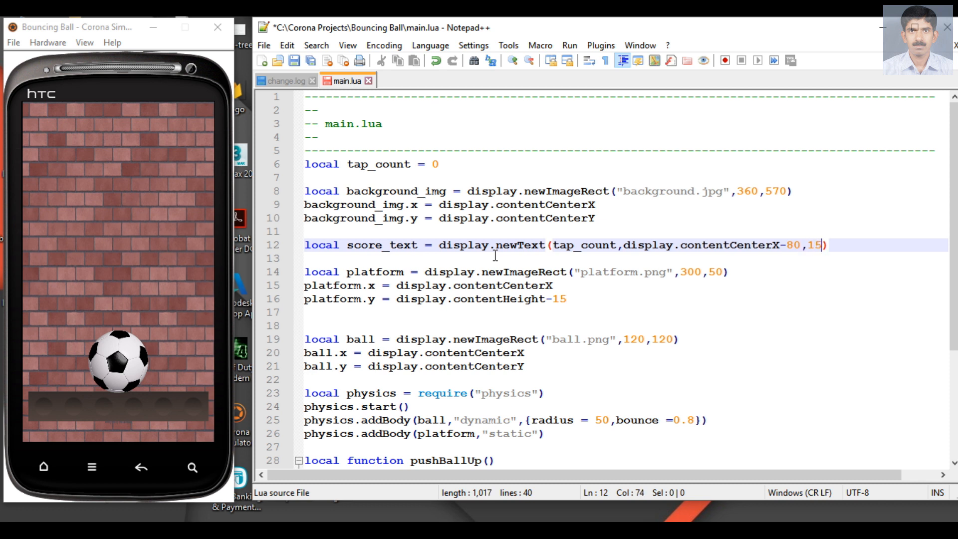
type(",")
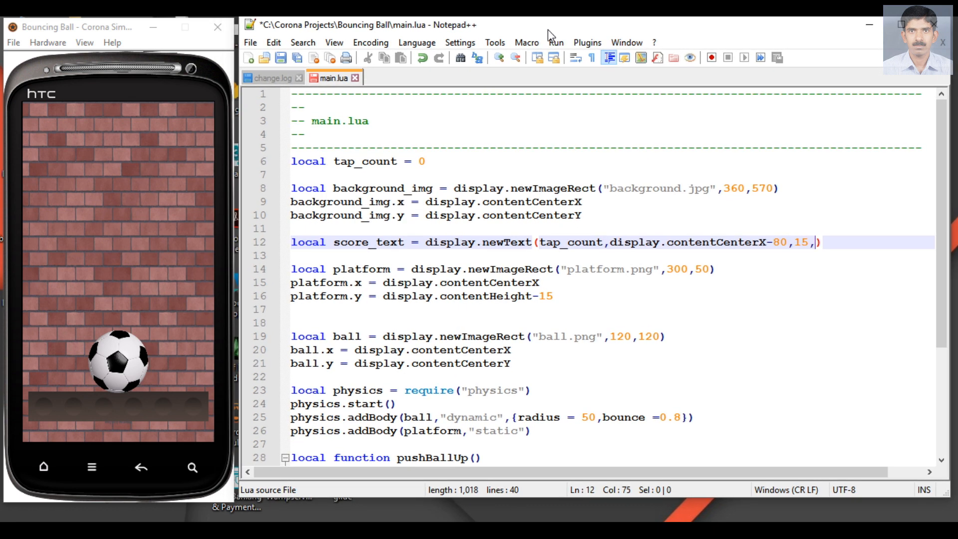
type("native.")
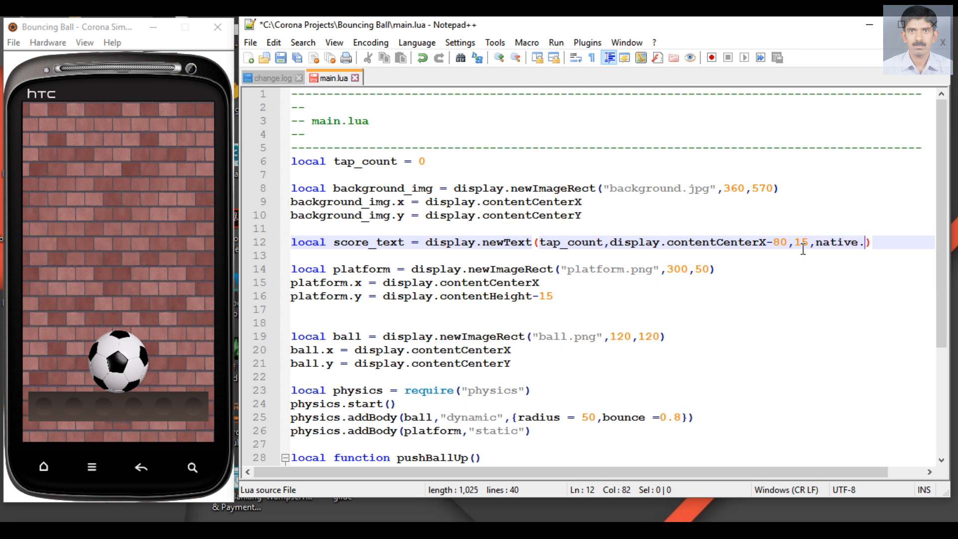
type("systemFont")
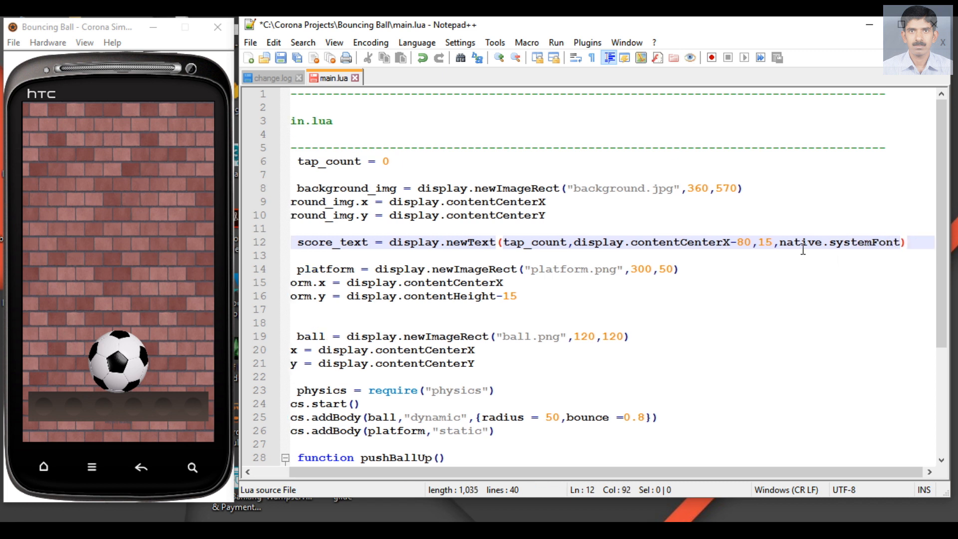
type(",")
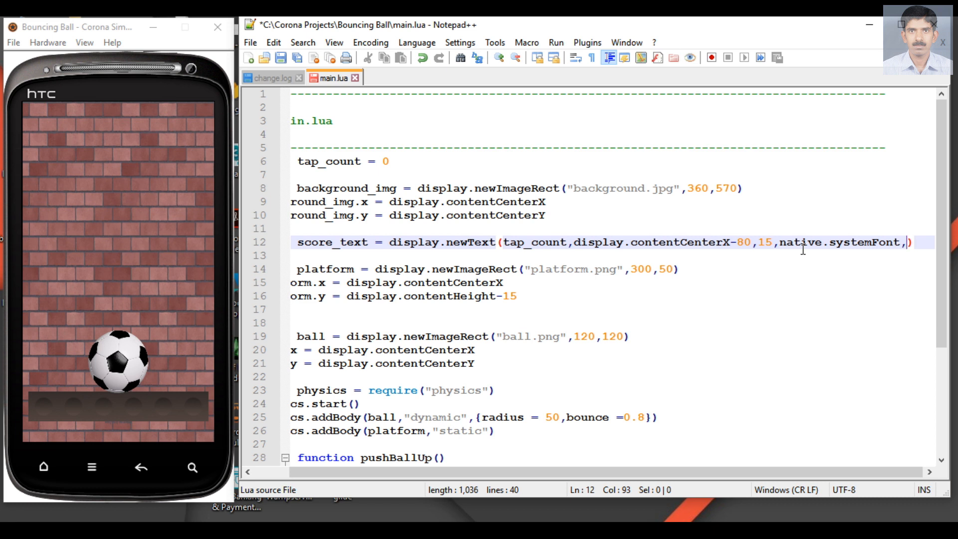
type("30")
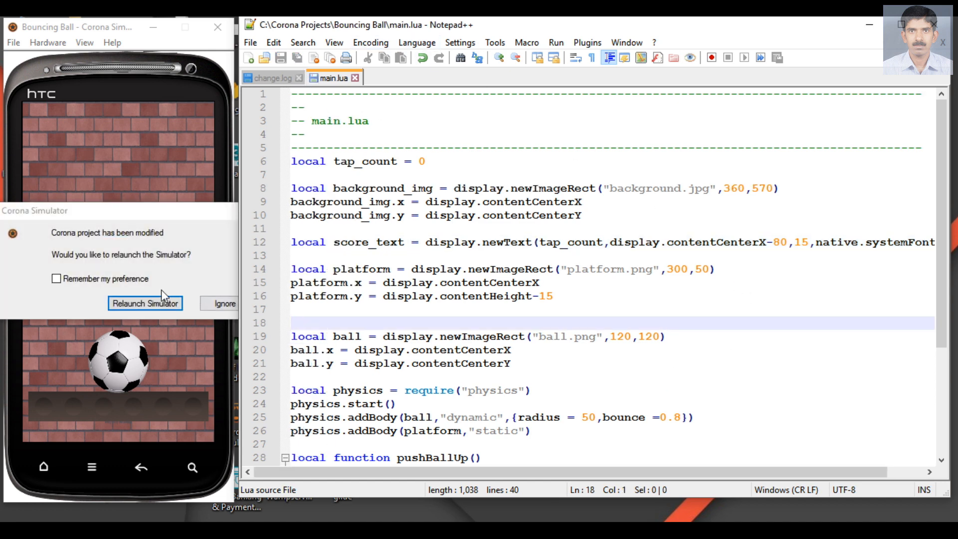
Relaunch the Corona Simulator so a score of 0 appears above the ball
left_click(145, 304)
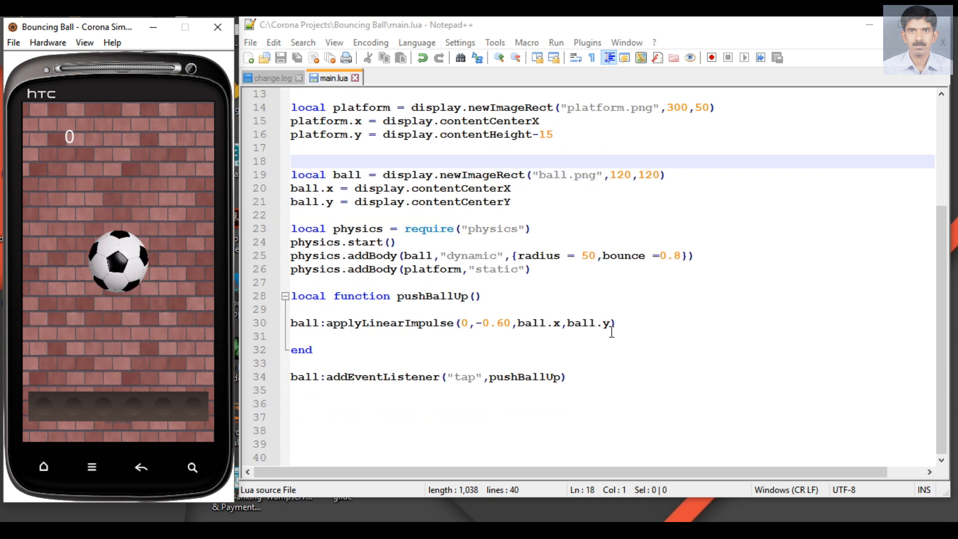
Add 'tap_count = tap_count+1' on a new line after applyLinearImpulse
key("Enter")
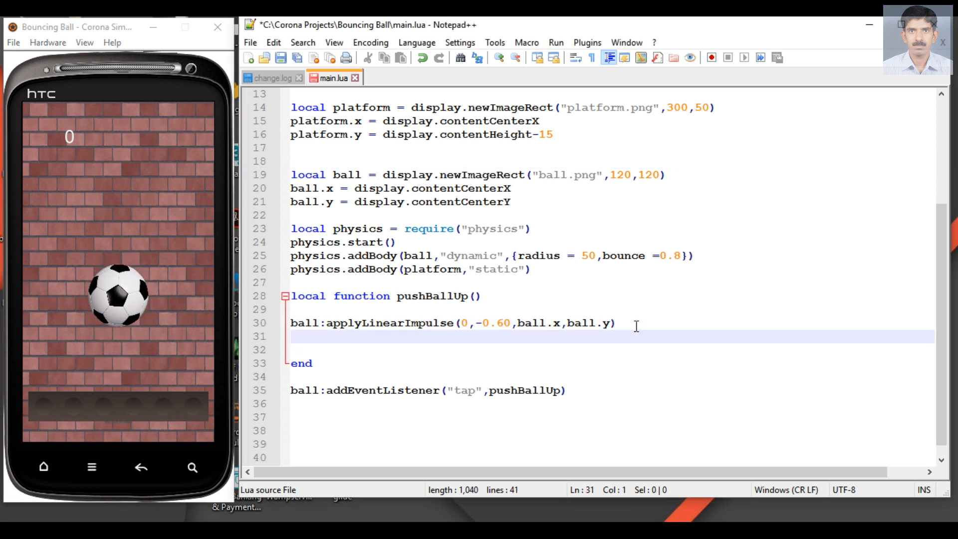
type("c")
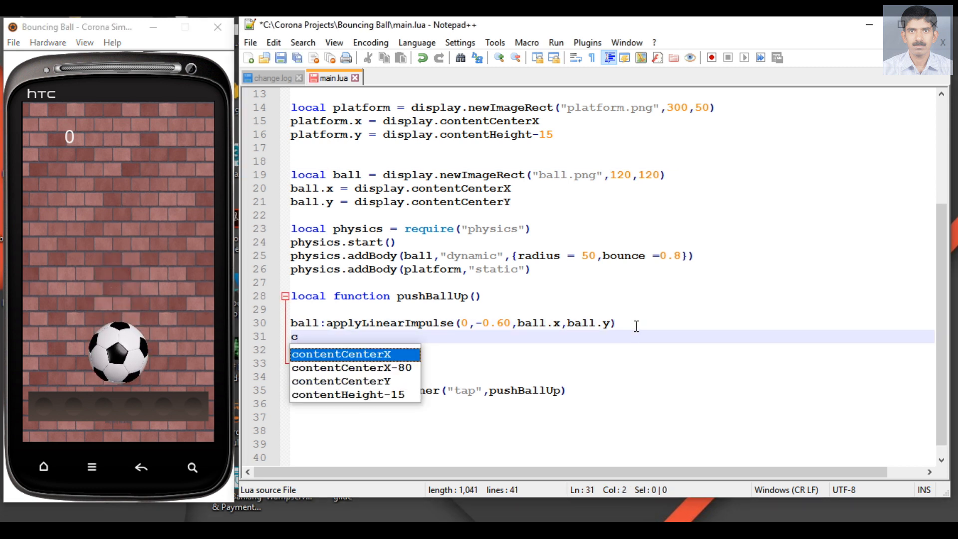
type("t")
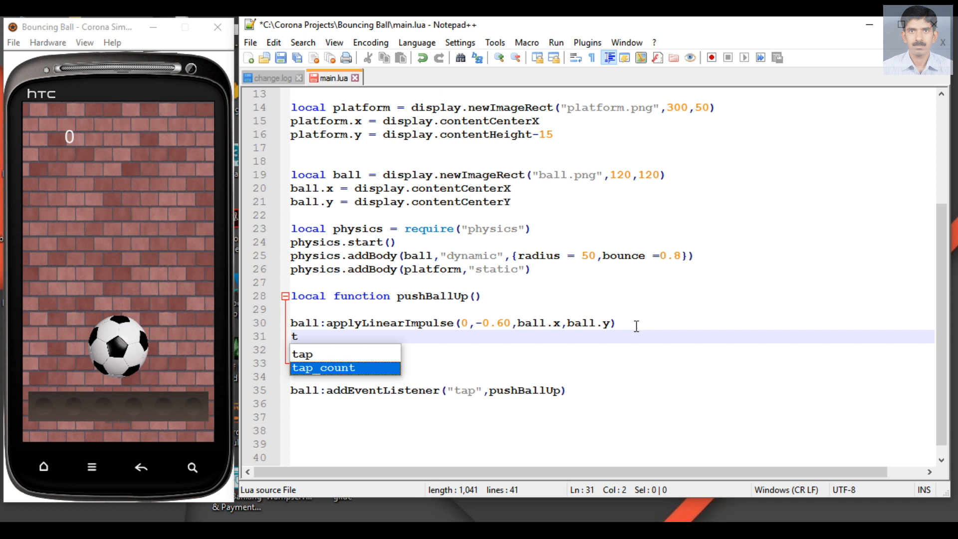
type("ap_count = tap_count")
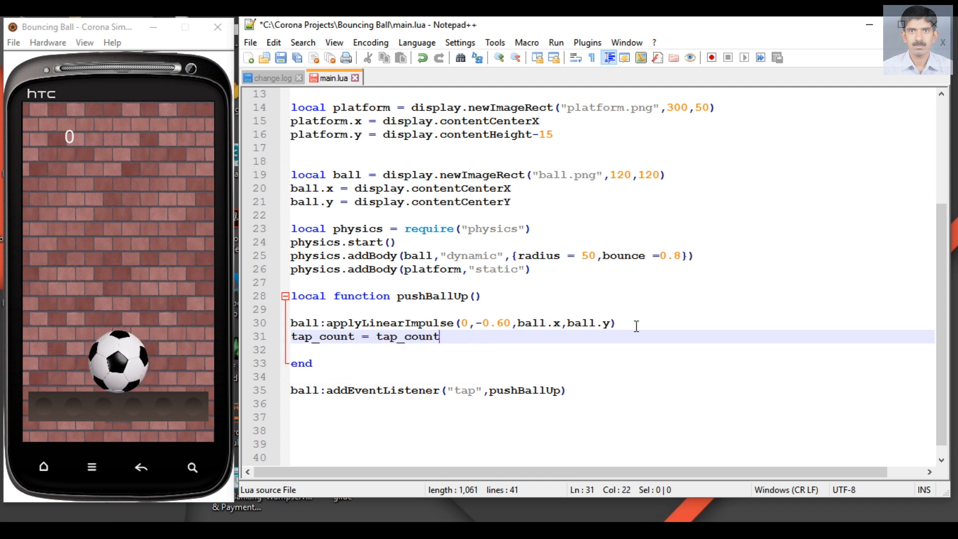
type("+1")
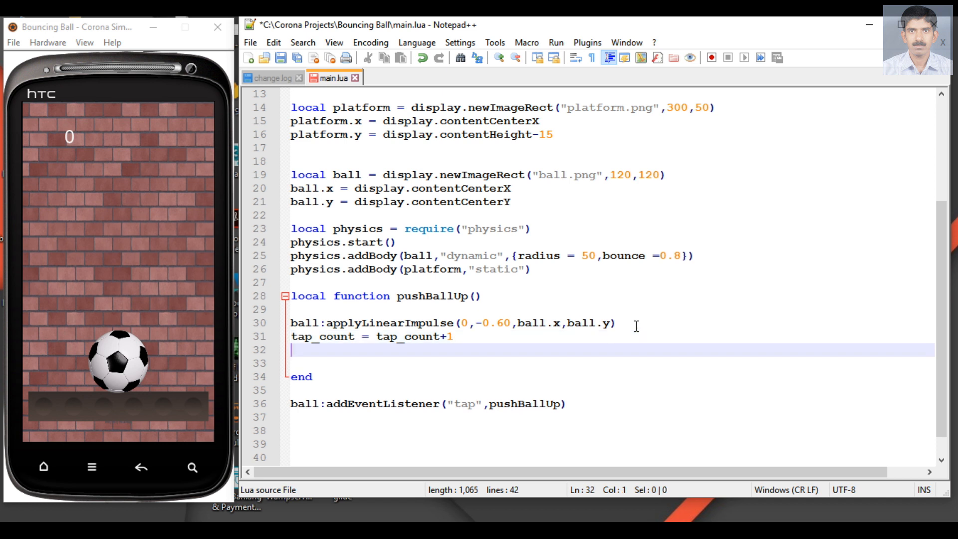
Set score_text.text to tap_count below the increment
type("score_text.t")
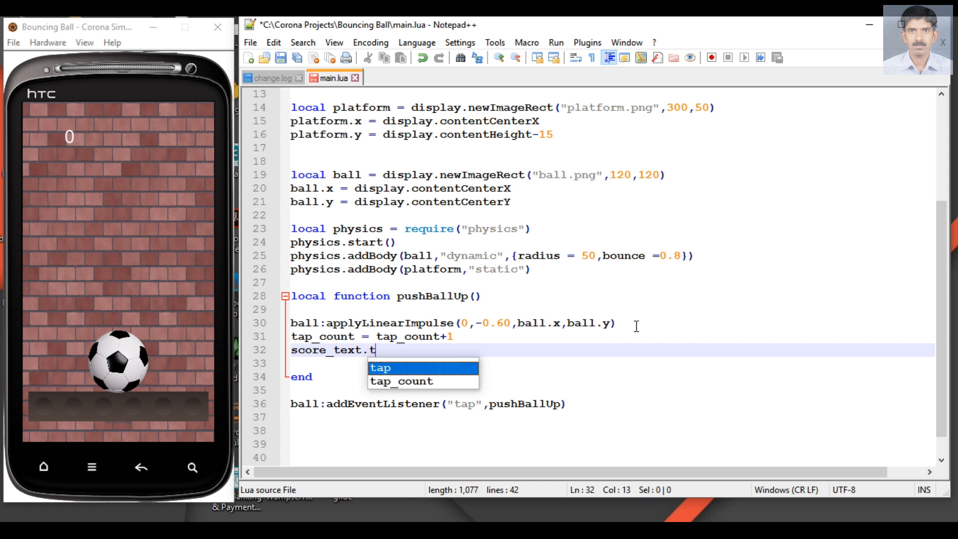
type("ext =")
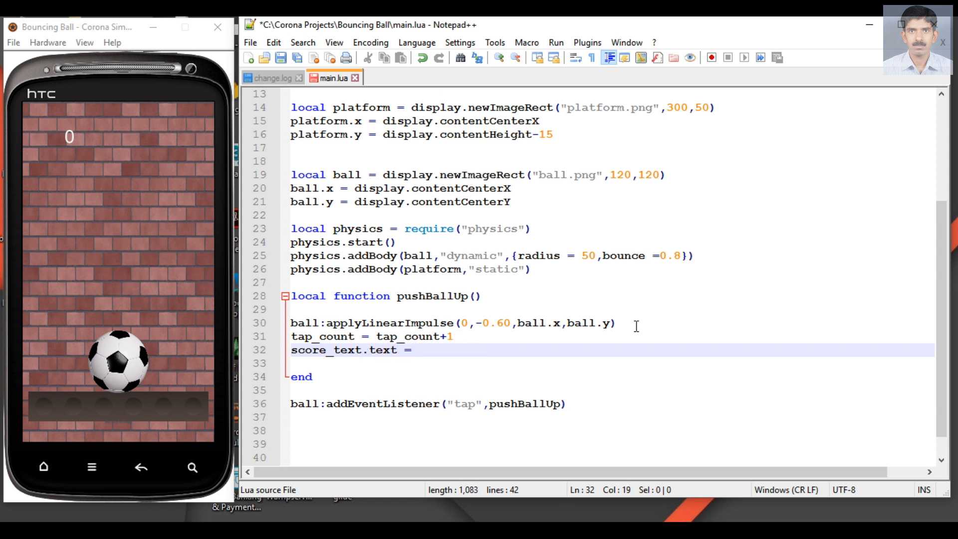
type("tap_count")
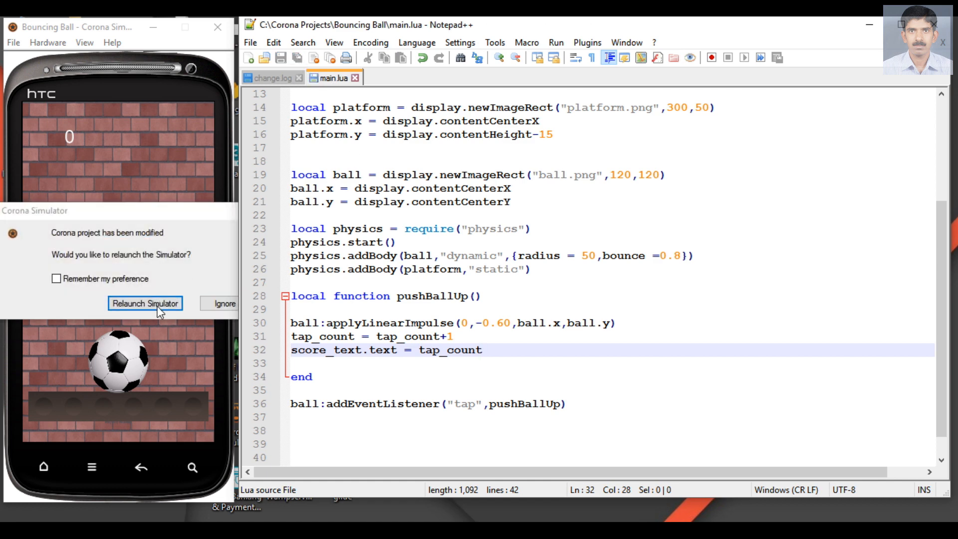
Relaunch the simulator and tap the ball repeatedly, raising the score to 9
left_click(145, 303)
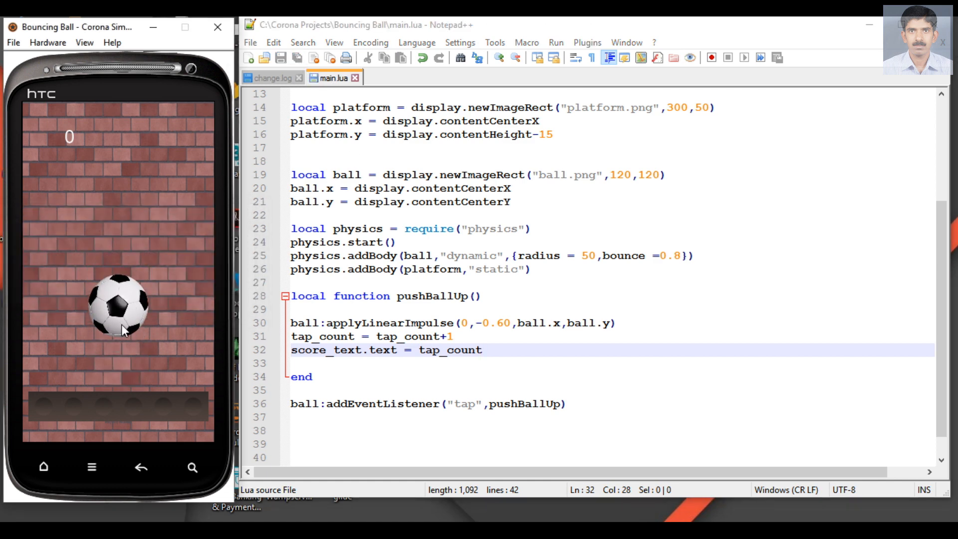
left_click(122, 331)
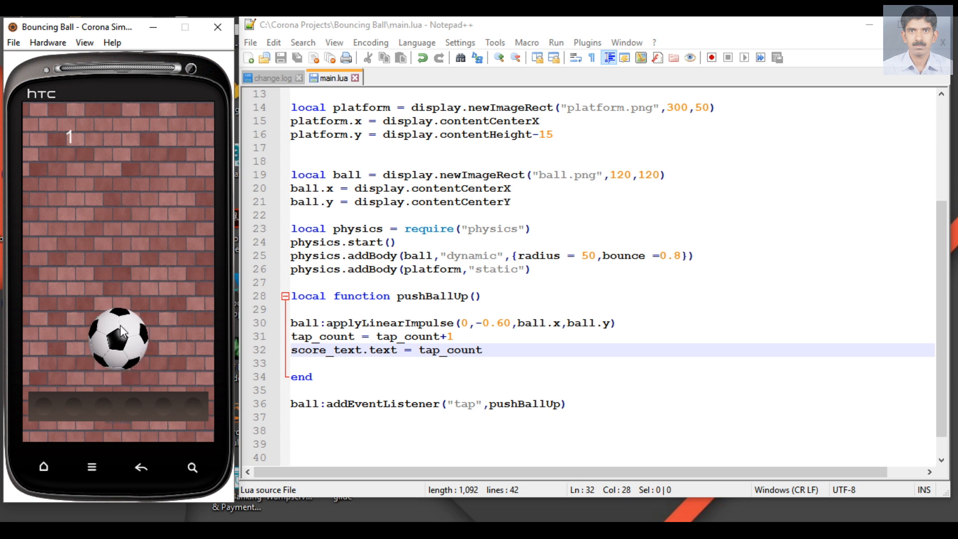
left_click(122, 333)
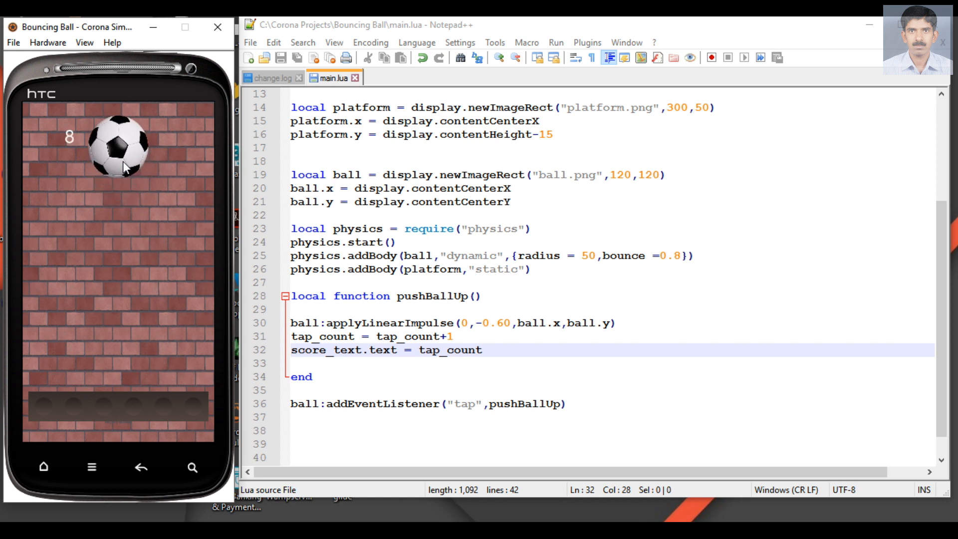
left_click(119, 155)
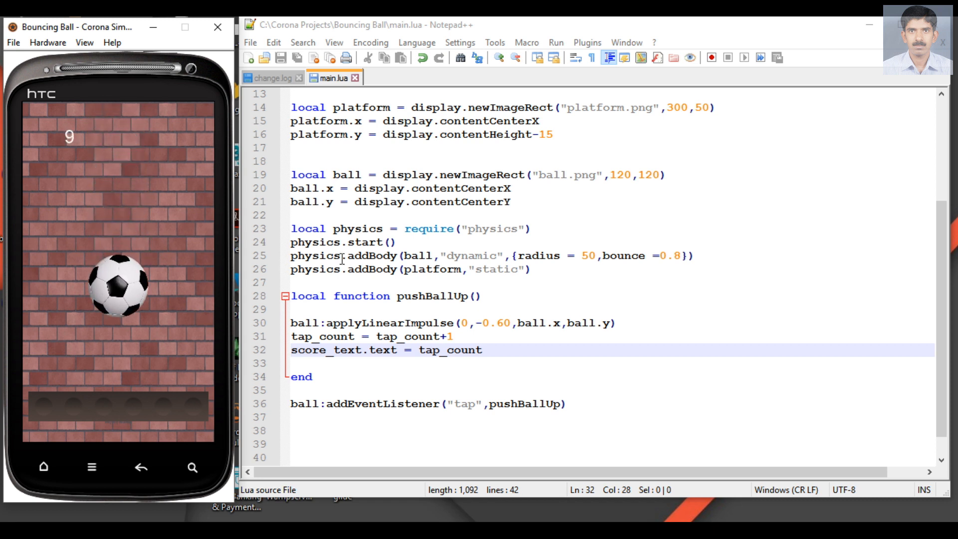